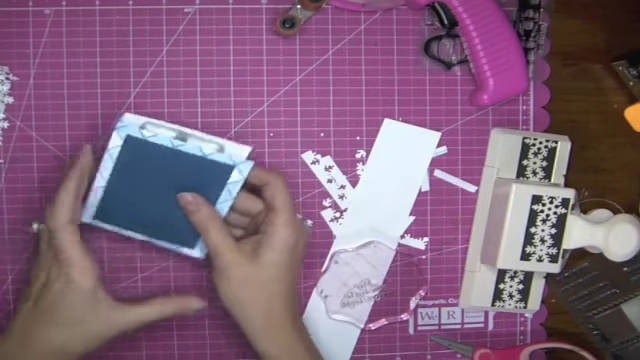
pyautogui.moveTo(330, 150)
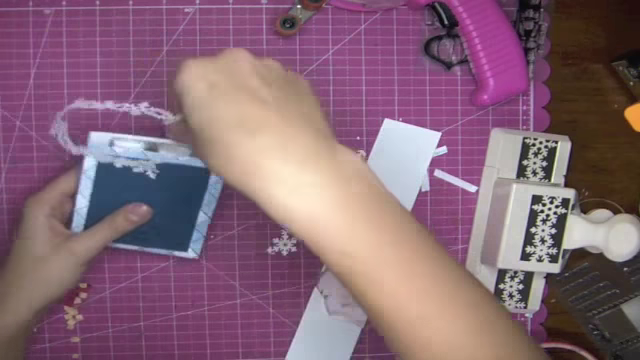